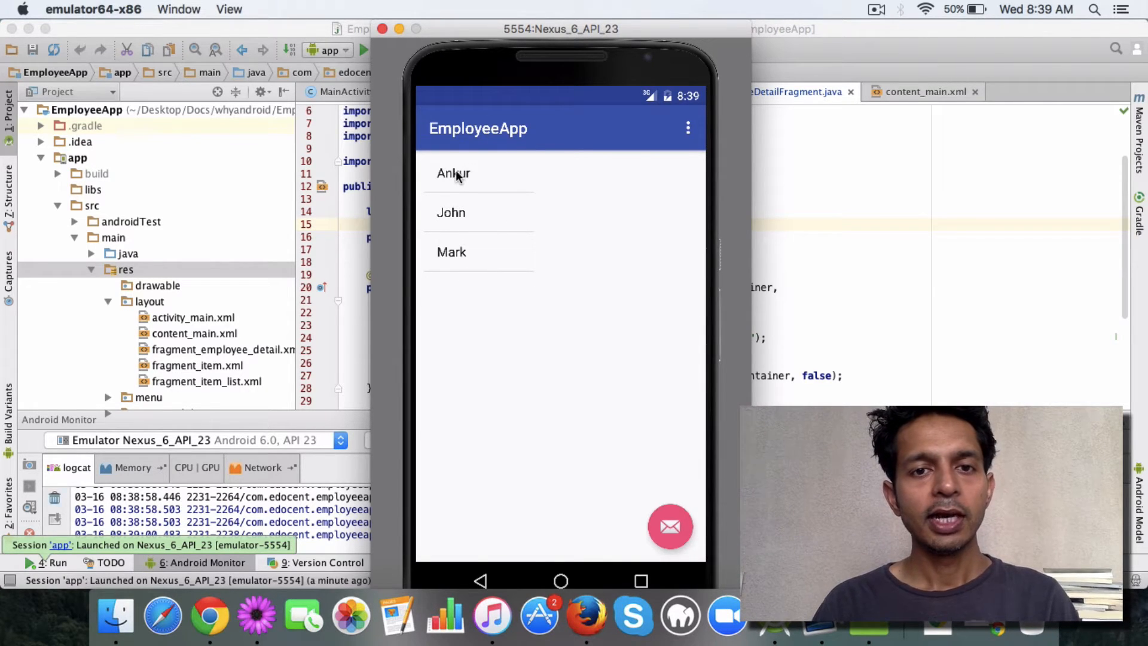
- Select Ankur in the emulator's employee list to show his Developer details
{"action": "left_click", "coordinate": [453, 173]}
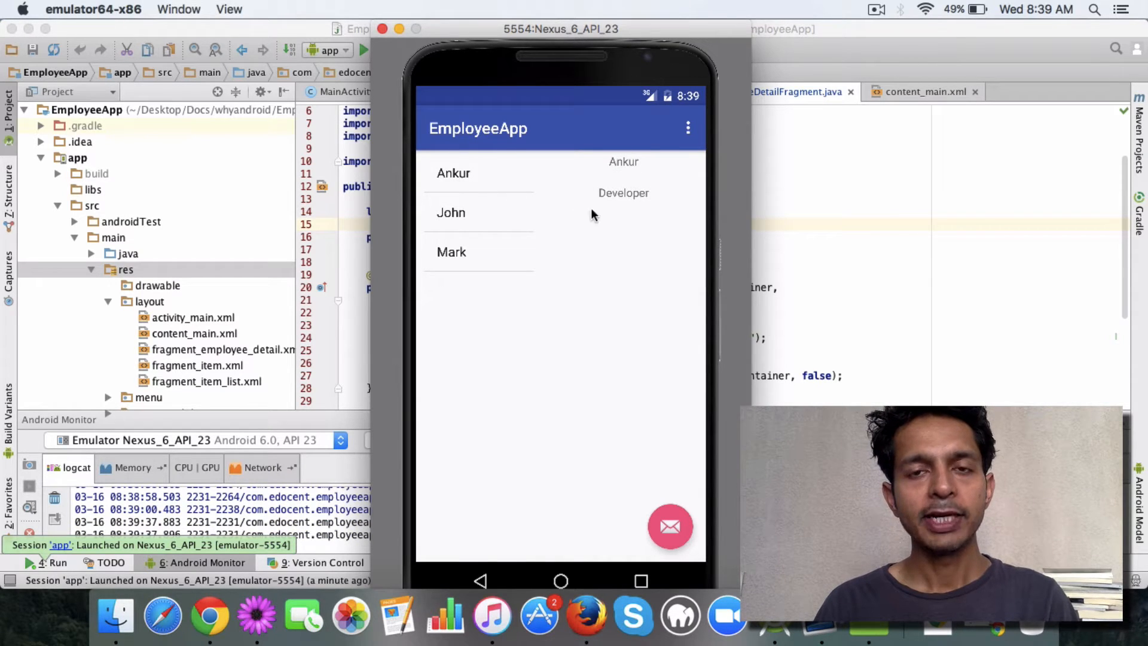
{"action": "mouse_move", "coordinate": [636, 238]}
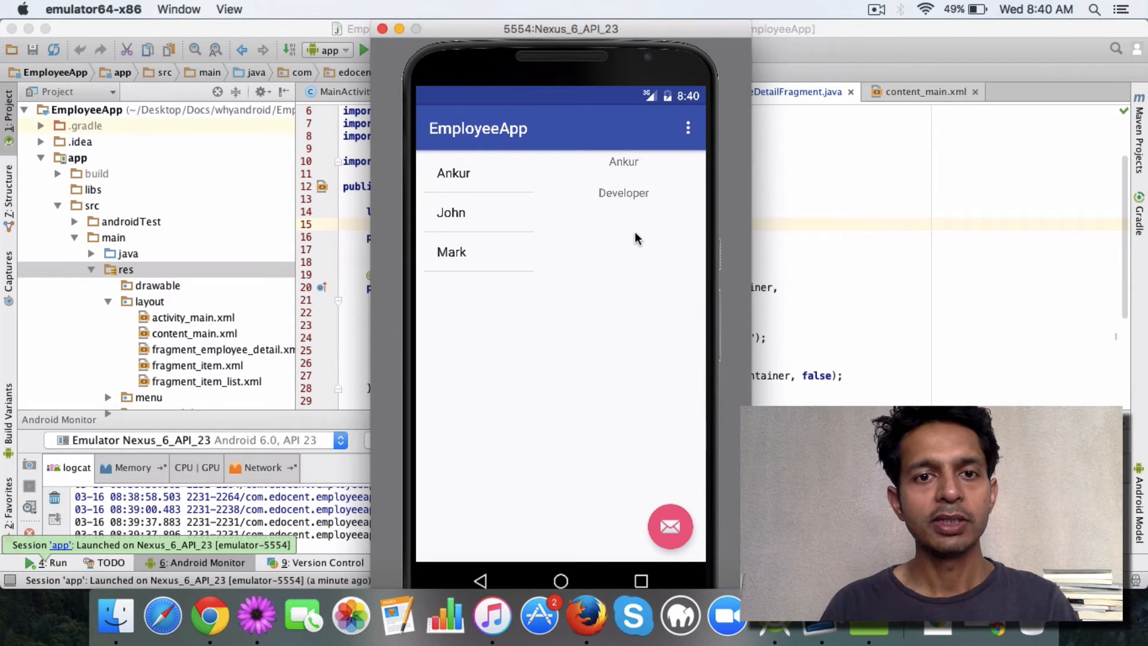
{"action": "mouse_move", "coordinate": [674, 219]}
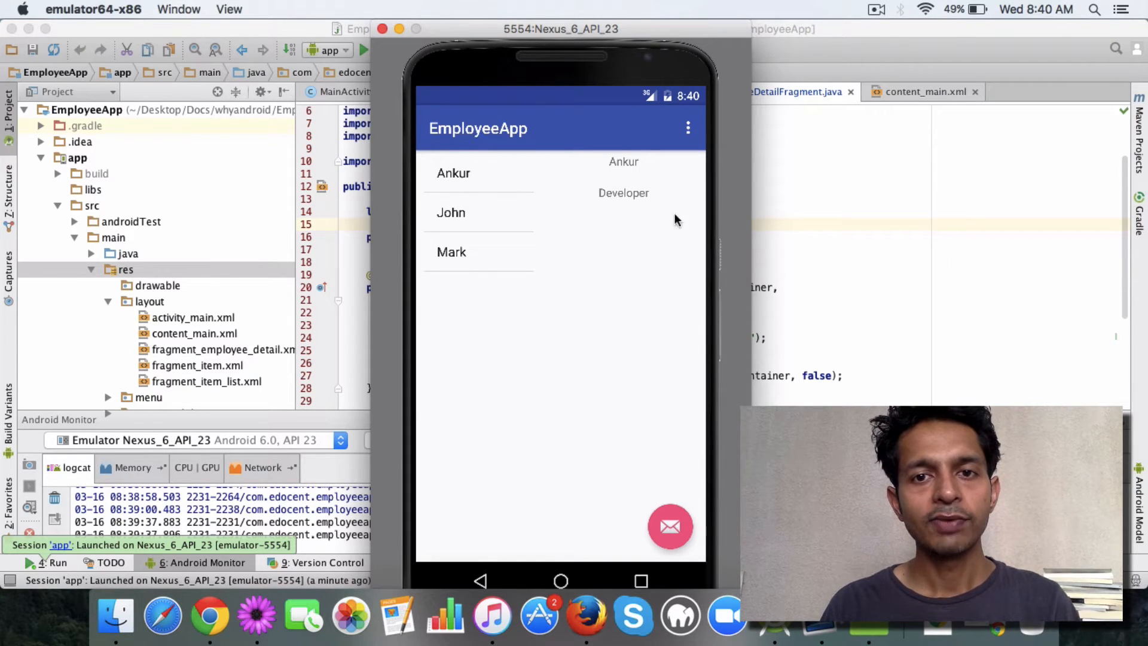
{"action": "mouse_move", "coordinate": [644, 238]}
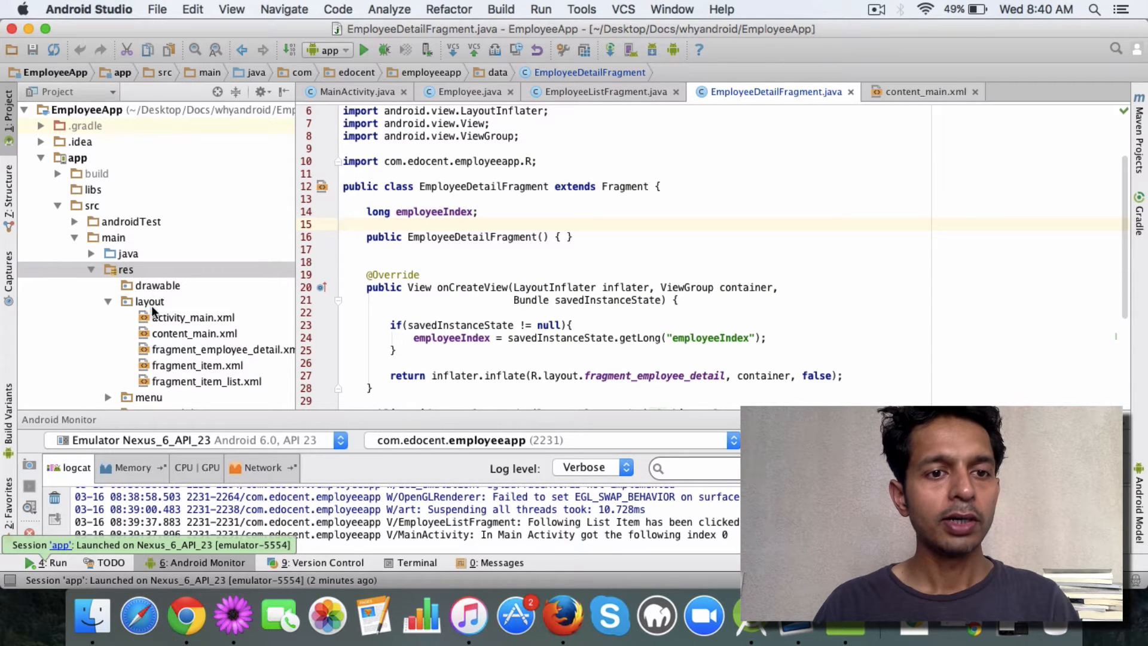
- Create a layout-large directory inside layout, then begin dragging it onto res
{"action": "left_click", "coordinate": [150, 300]}
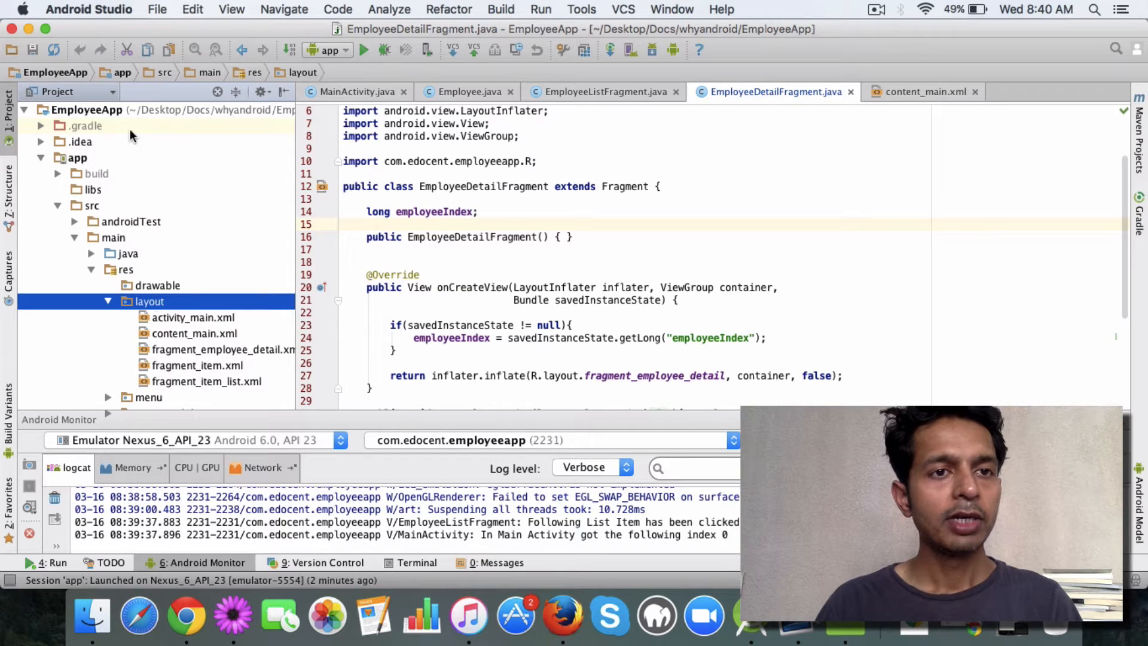
{"action": "left_click", "coordinate": [156, 10]}
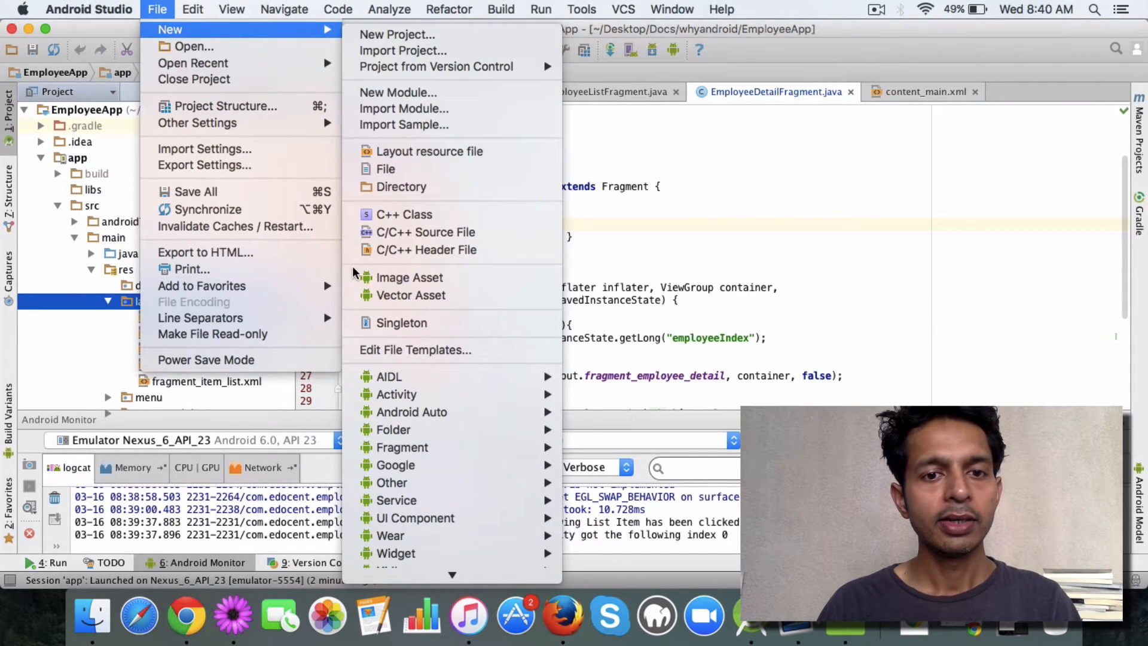
{"action": "mouse_move", "coordinate": [401, 187]}
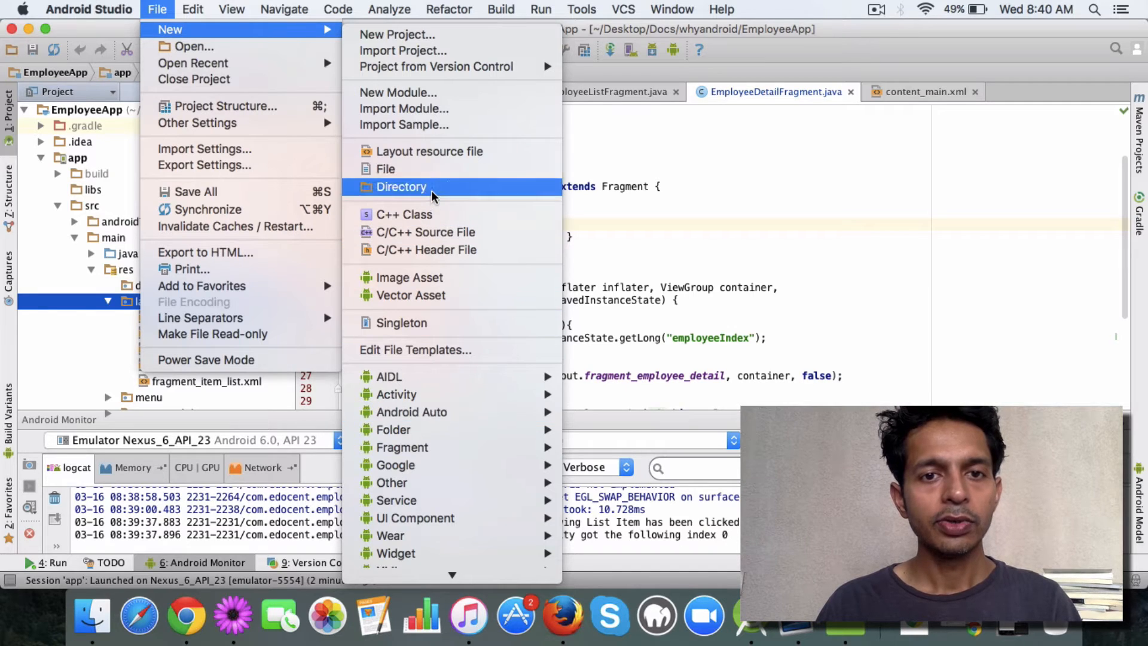
{"action": "left_click", "coordinate": [401, 187]}
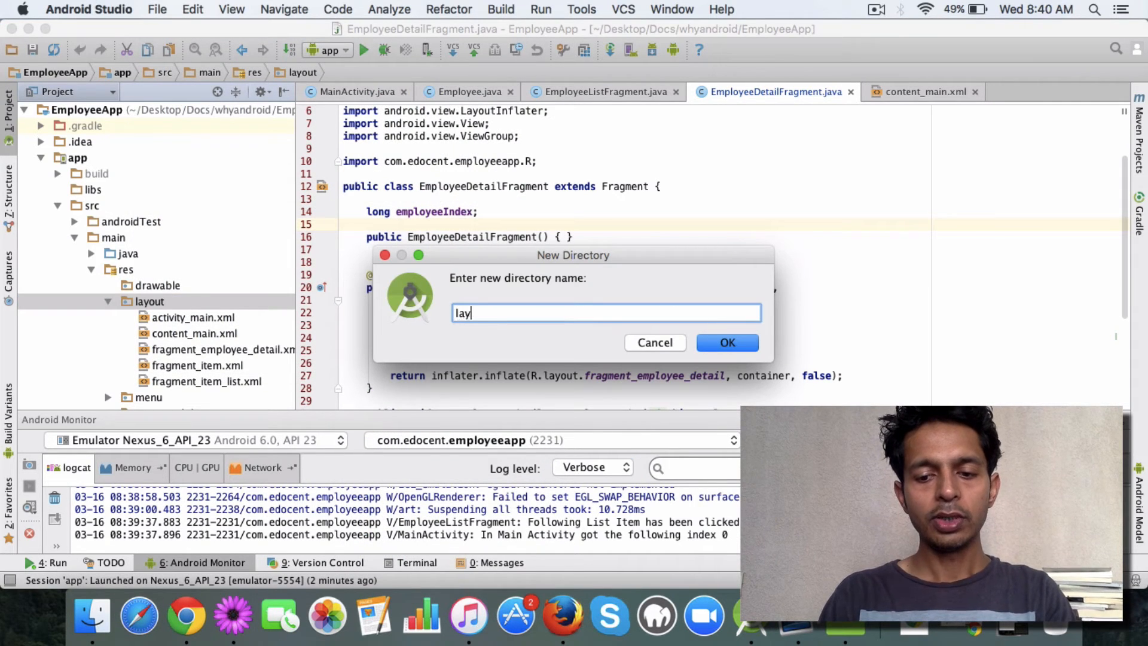
{"action": "type", "text": "out-lar"}
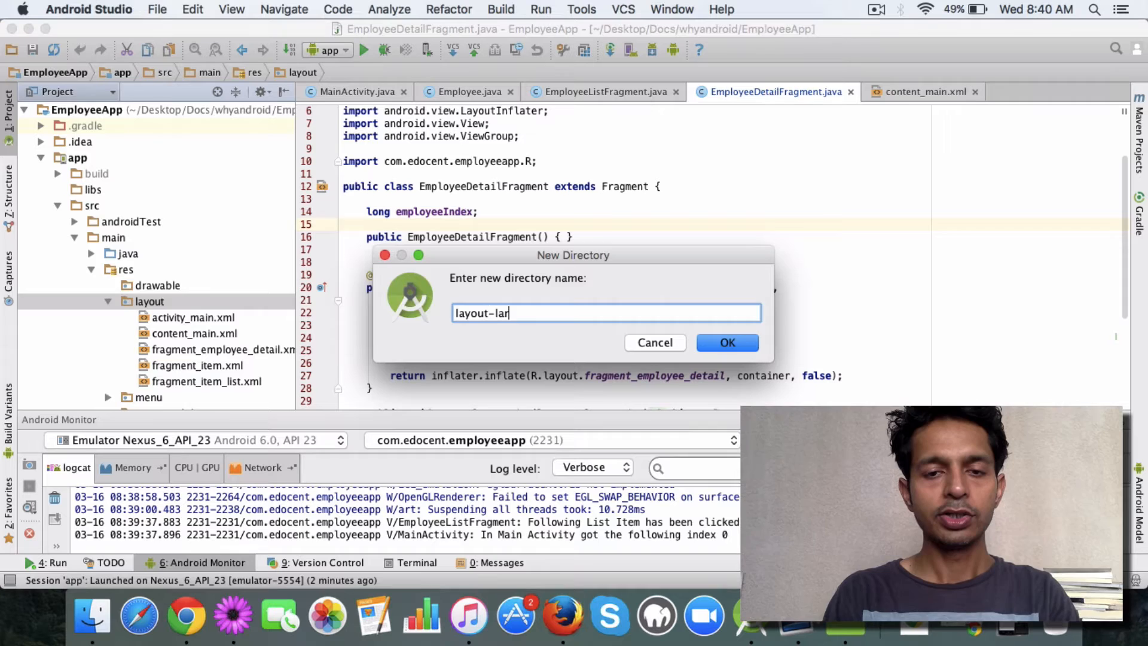
{"action": "left_click", "coordinate": [727, 343]}
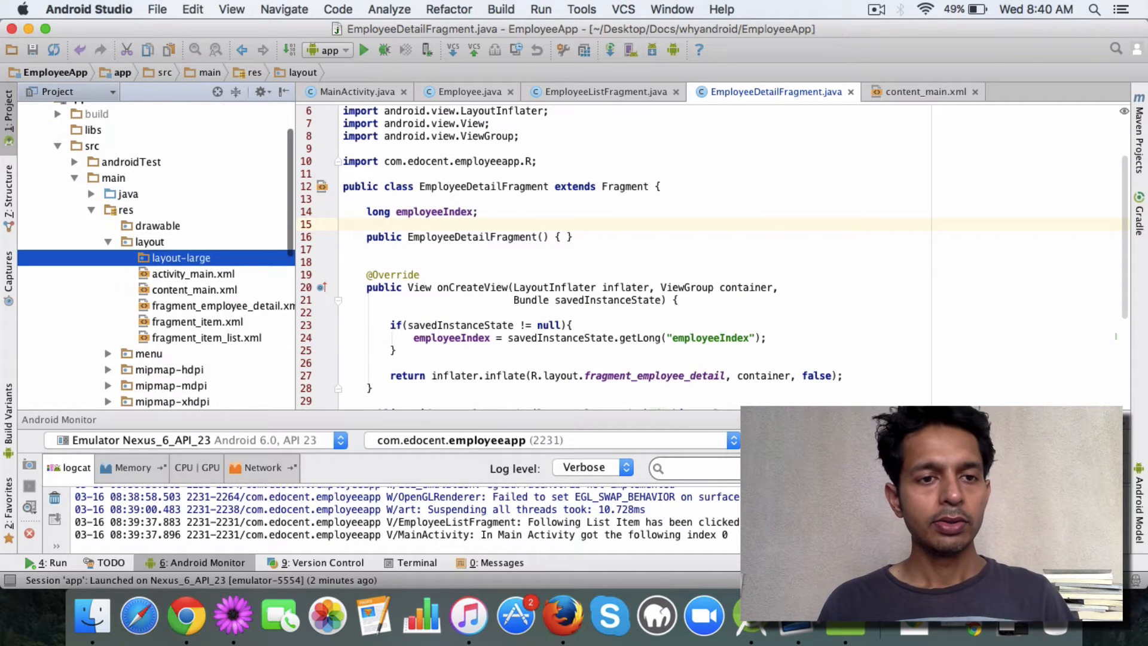
{"action": "left_click", "coordinate": [181, 258]}
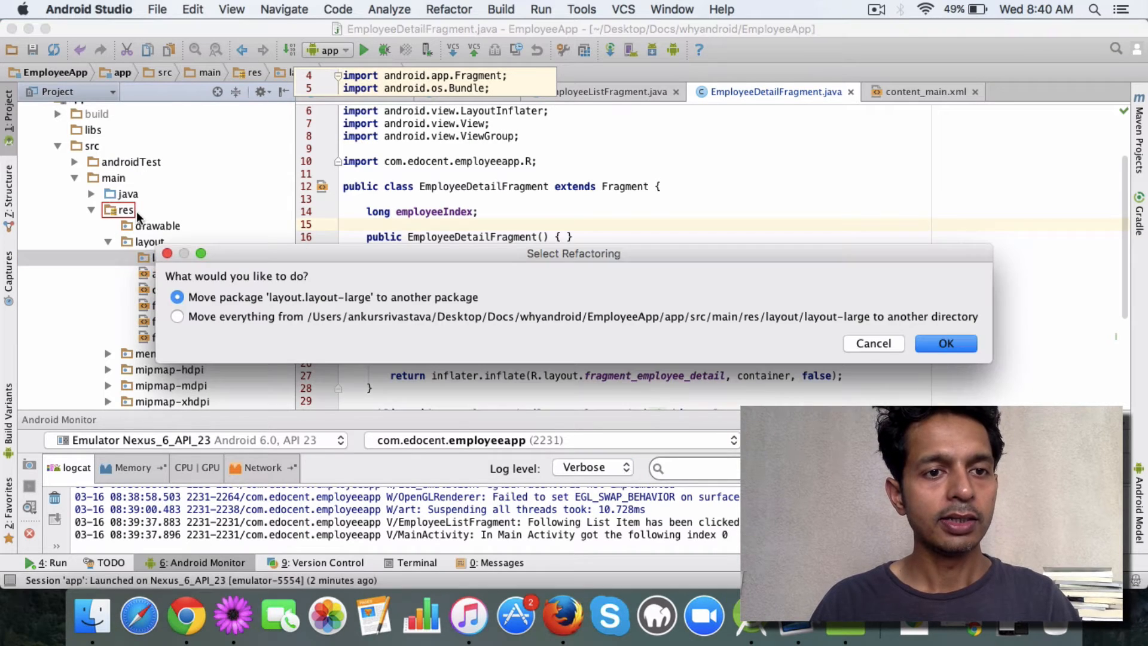
- Complete the Move package refactor so layout-large sits under res, then select content_main.xml
{"action": "left_click", "coordinate": [946, 344]}
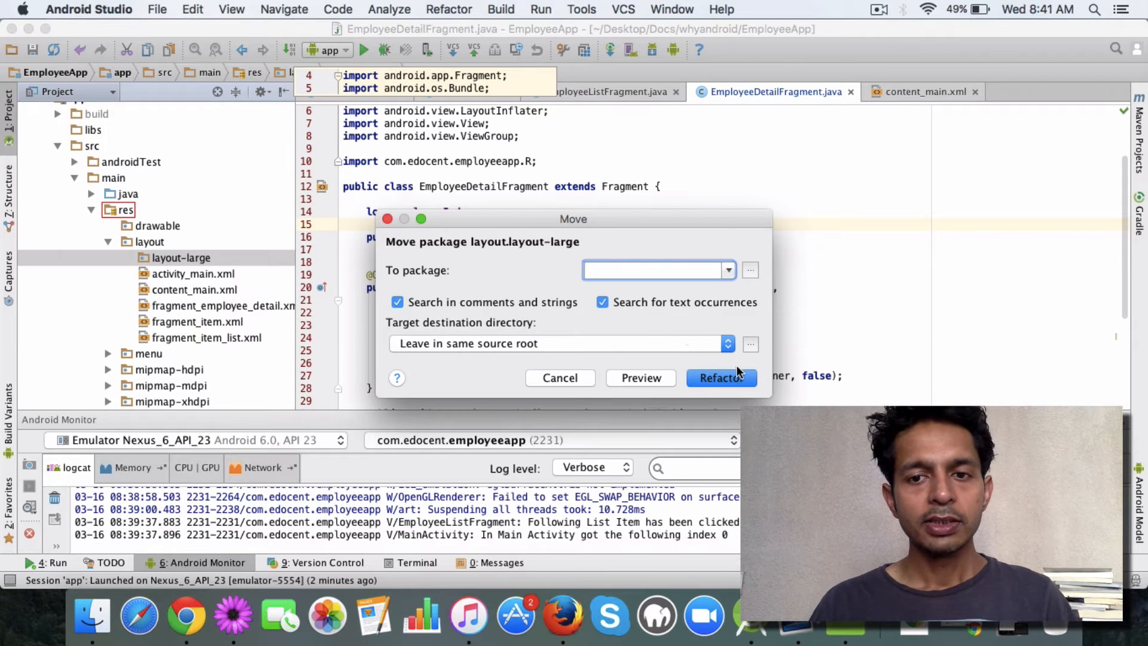
{"action": "left_click", "coordinate": [558, 378]}
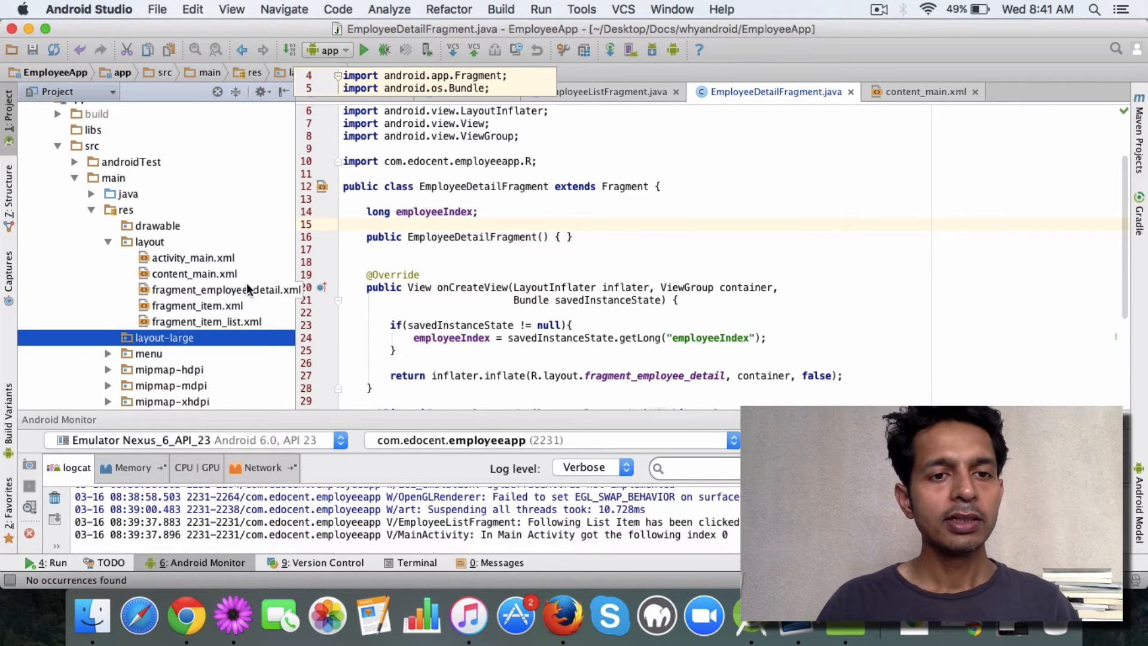
{"action": "left_click", "coordinate": [195, 273]}
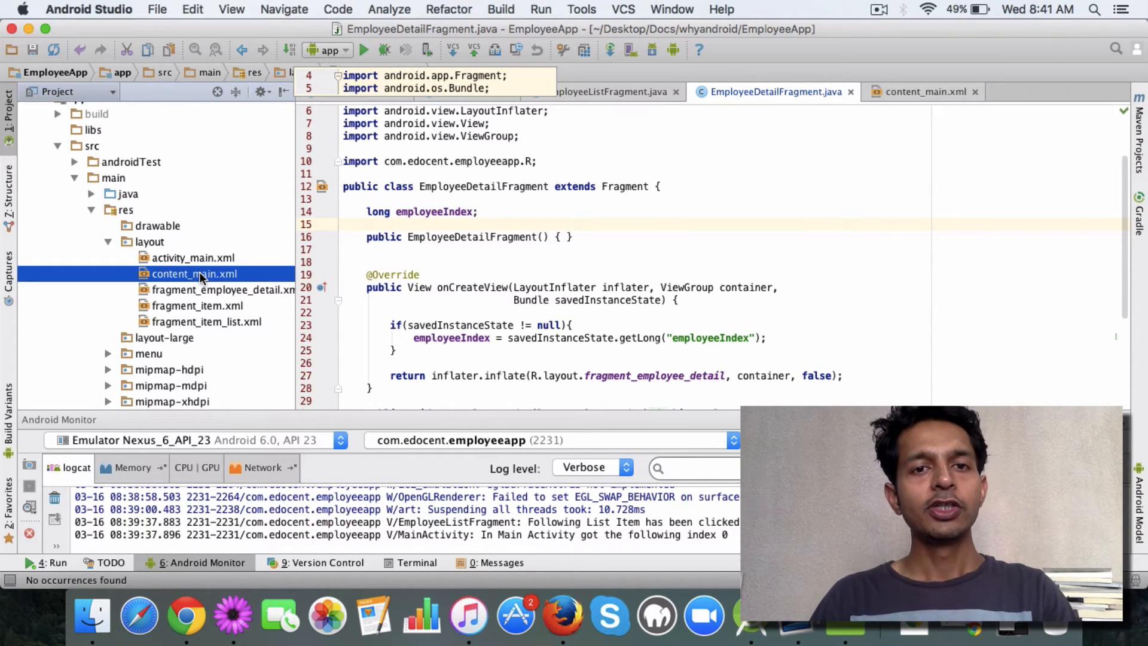
{"action": "mouse_move", "coordinate": [232, 616]}
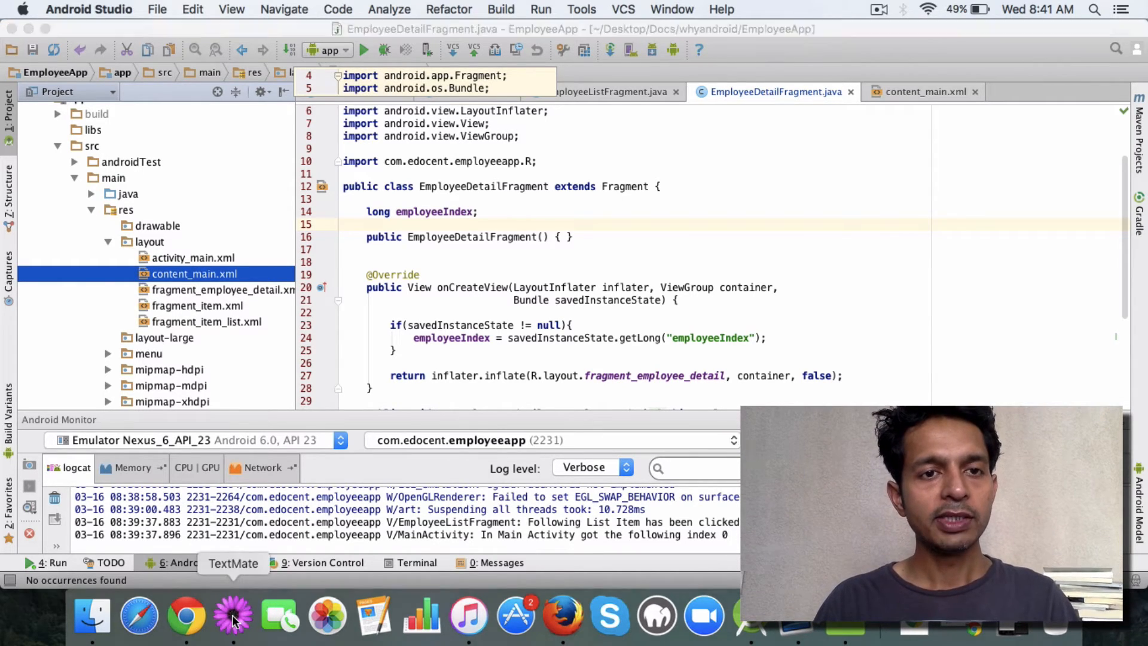
- Show the TextMate qualifier notes and highlight layout, large and land
{"action": "left_click", "coordinate": [232, 616]}
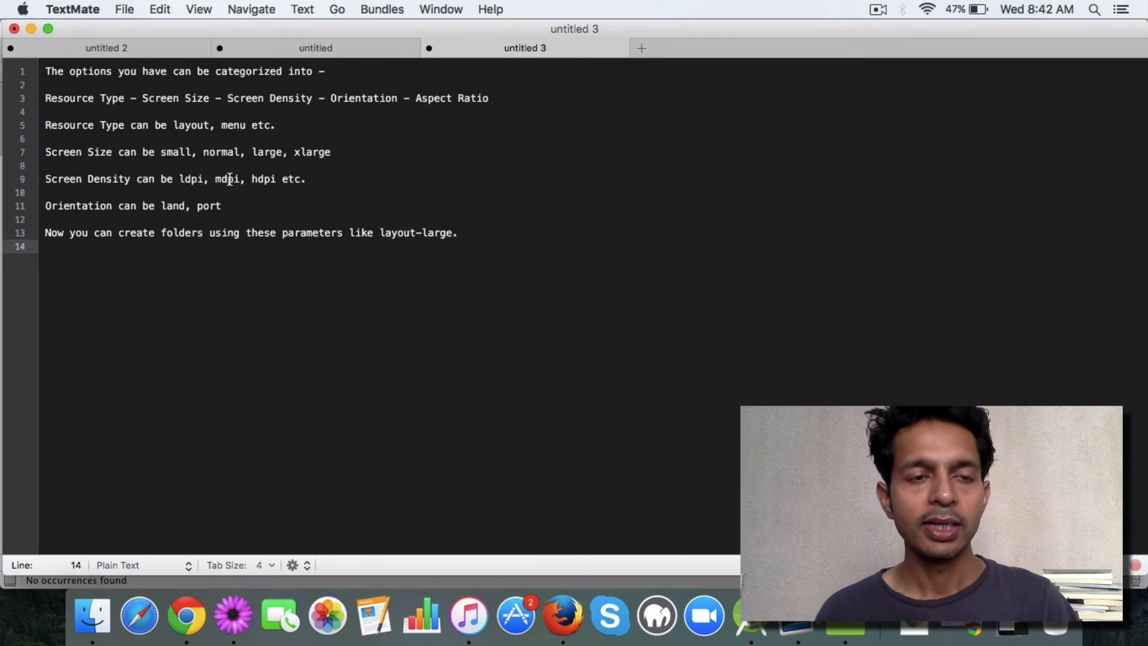
{"action": "mouse_move", "coordinate": [232, 186]}
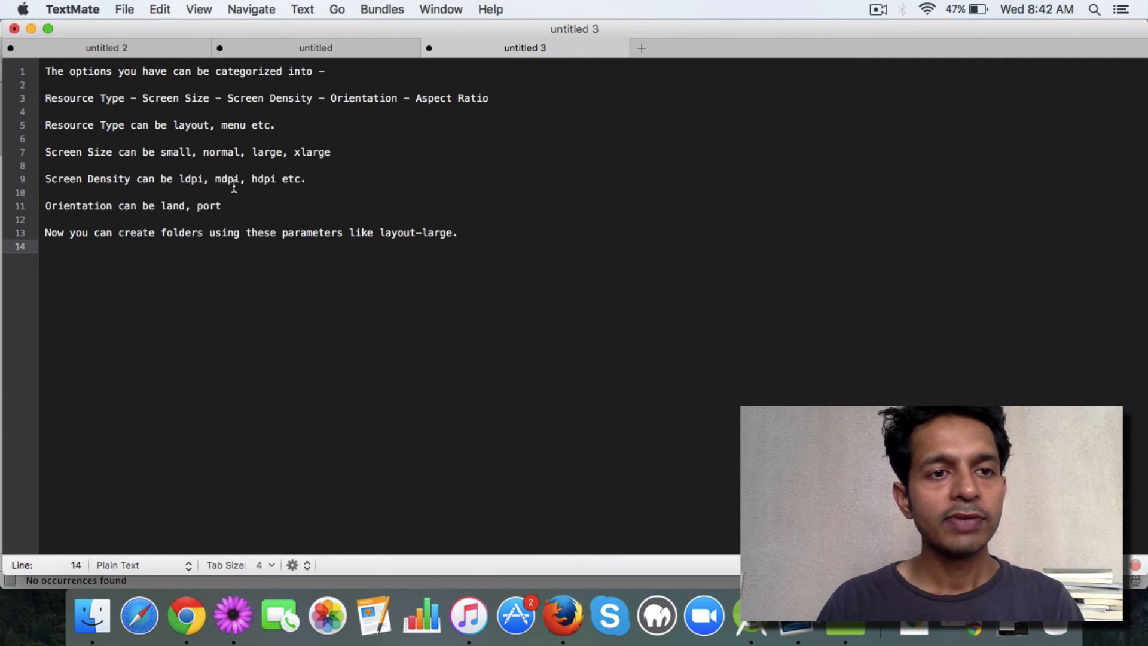
{"action": "left_click", "coordinate": [192, 124]}
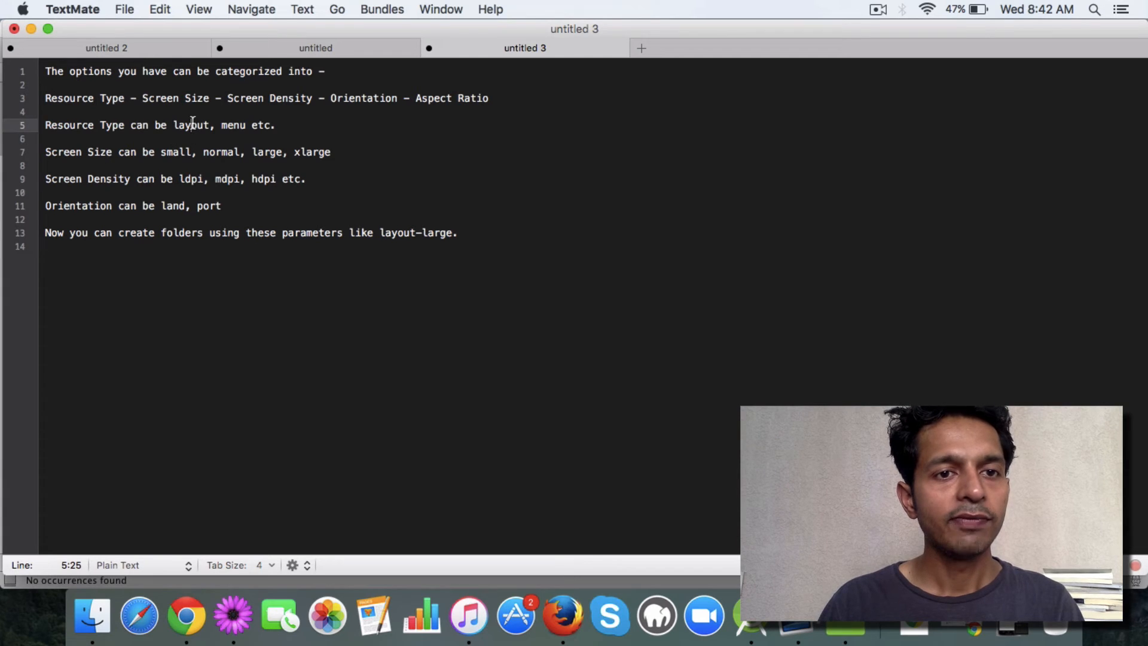
{"action": "left_click", "coordinate": [262, 152]}
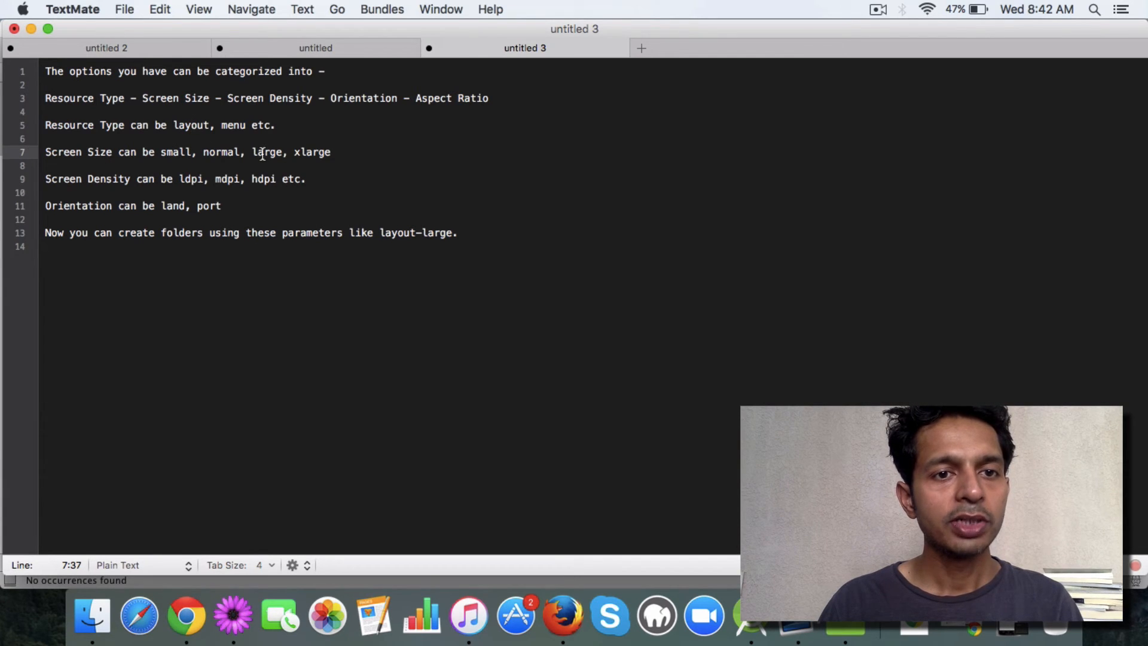
{"action": "left_click", "coordinate": [189, 206]}
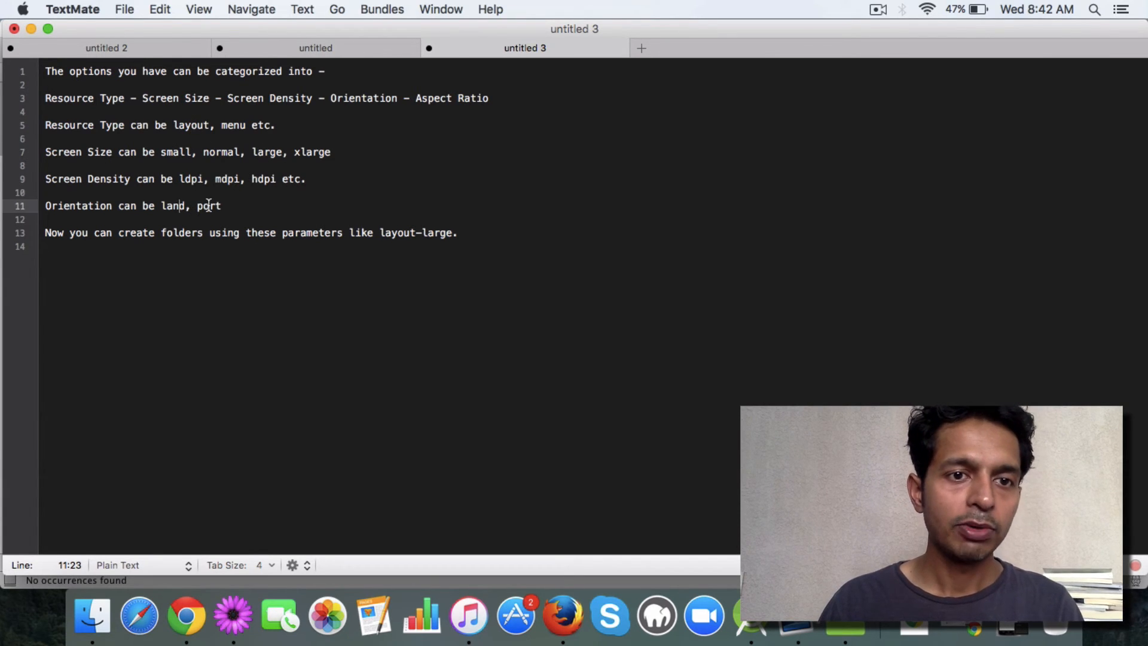